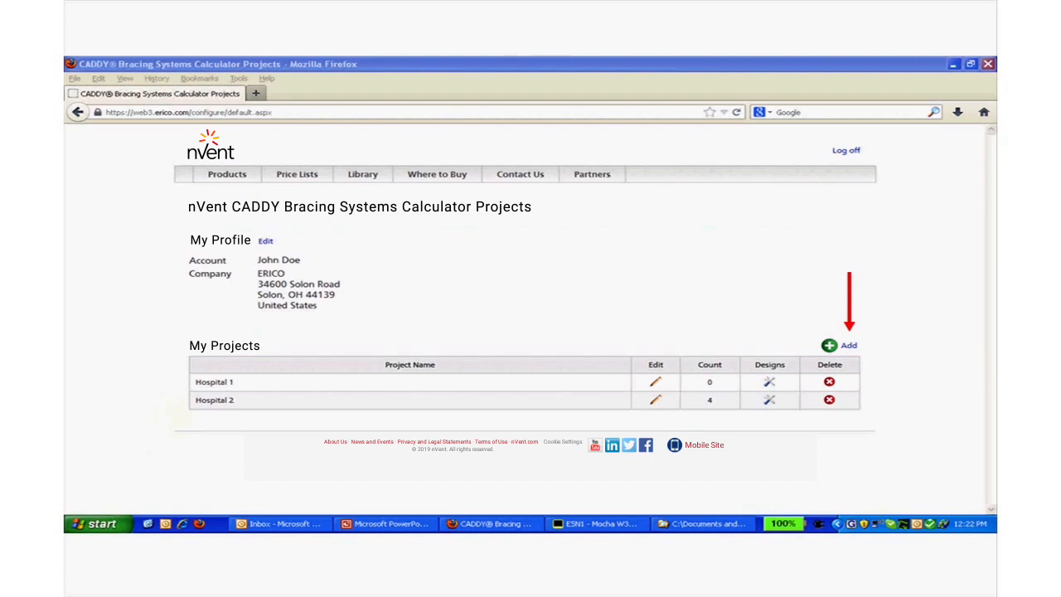
Add New Project 3 and save it as Hospital 3, Anywhere, CA, with contractor ERICO
{"action": "left_click", "coordinate": [829, 345]}
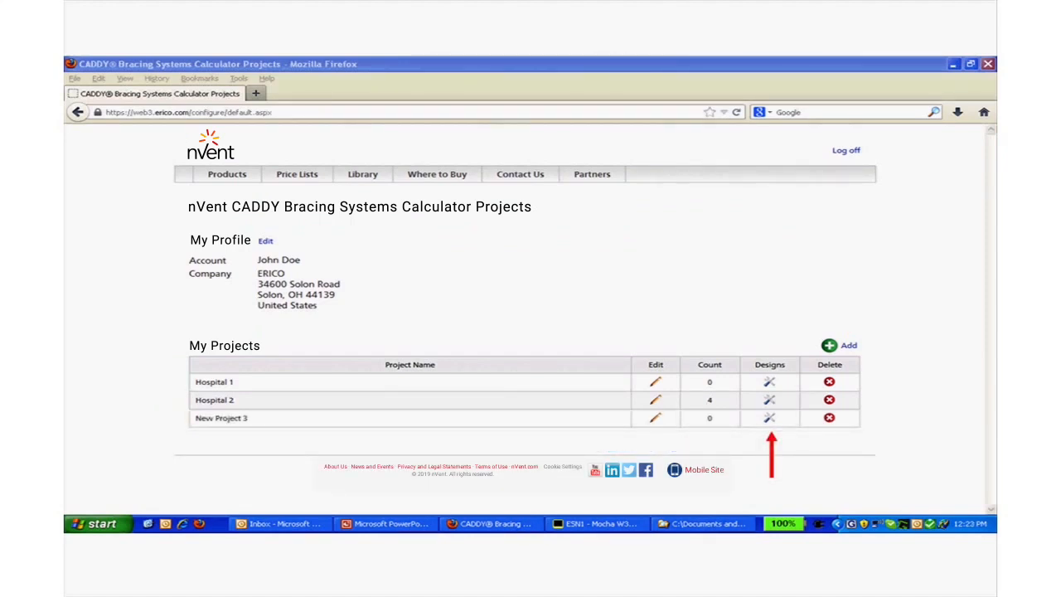
{"action": "left_click", "coordinate": [769, 418]}
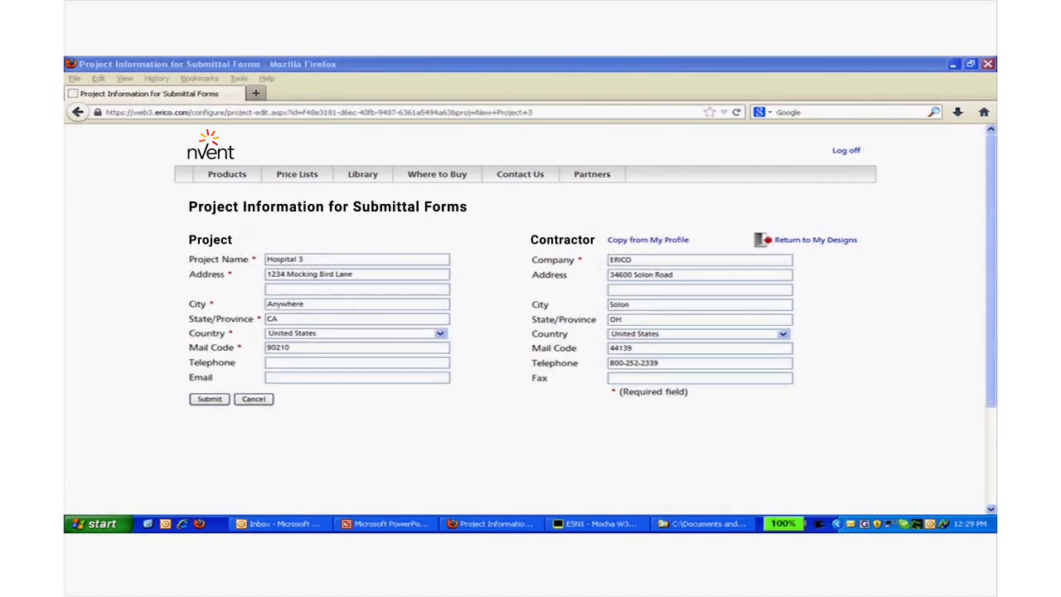
{"action": "left_click", "coordinate": [209, 399]}
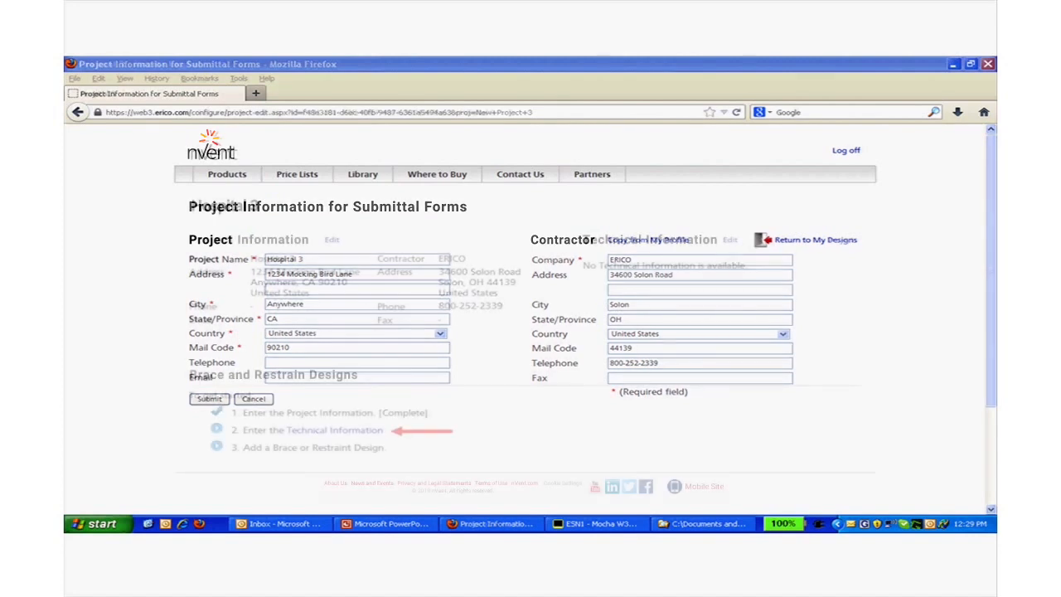
Open Hospital 3's Technical Information form showing language, units, codes and seismic values
{"action": "left_click", "coordinate": [209, 398]}
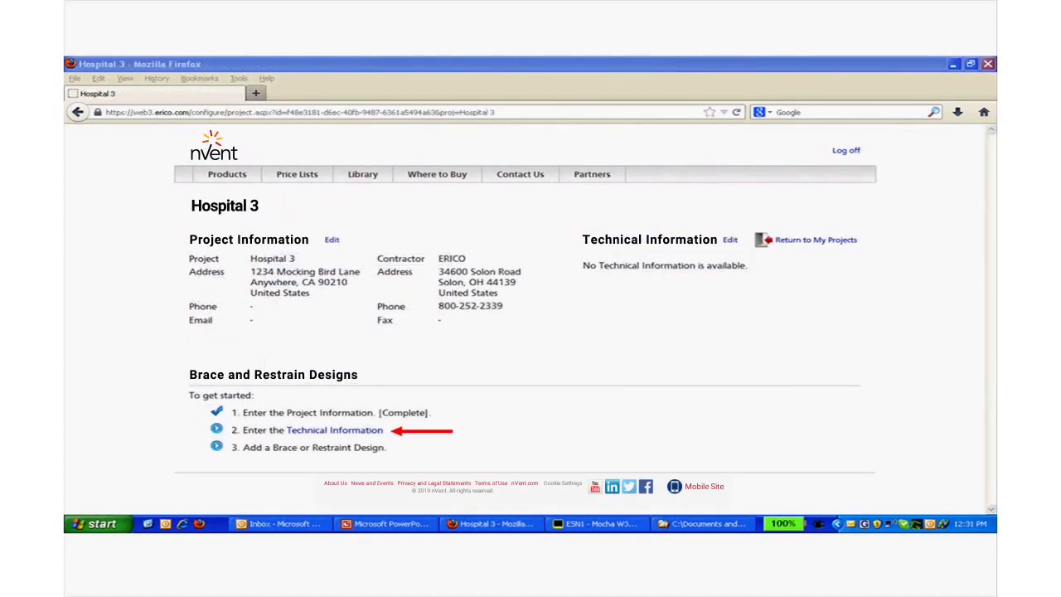
{"action": "left_click", "coordinate": [334, 430]}
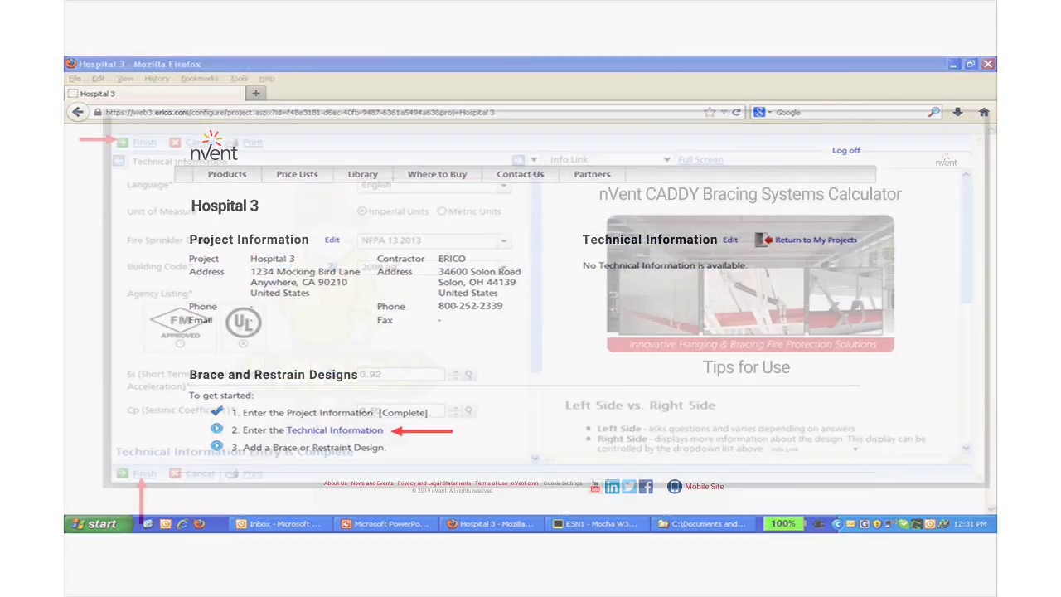
{"action": "left_click", "coordinate": [334, 429]}
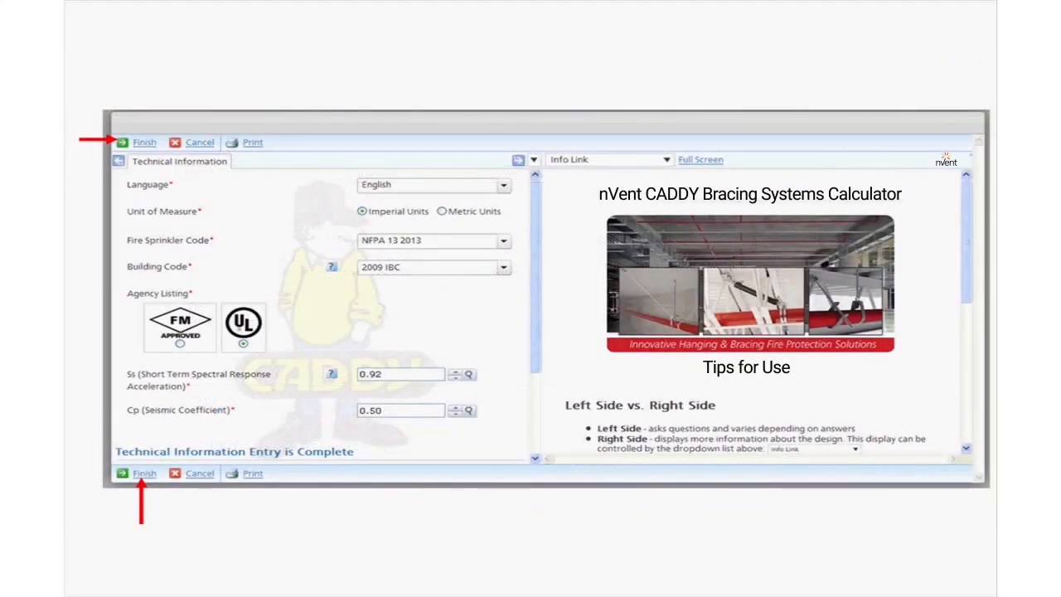